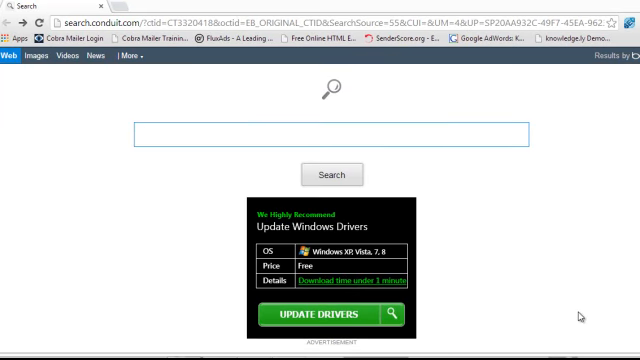
# - Navigate from the conduit search page to google.com via the address bar
pyautogui.click(324, 136)
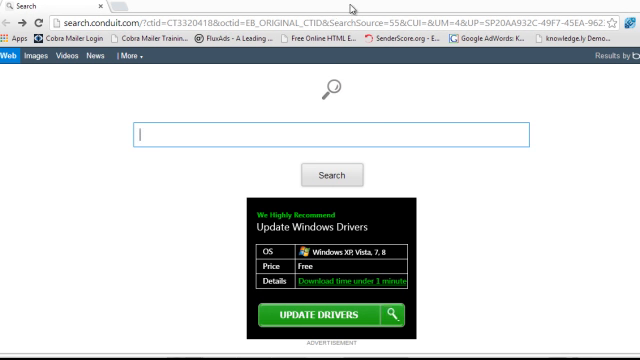
pyautogui.moveTo(386, 124)
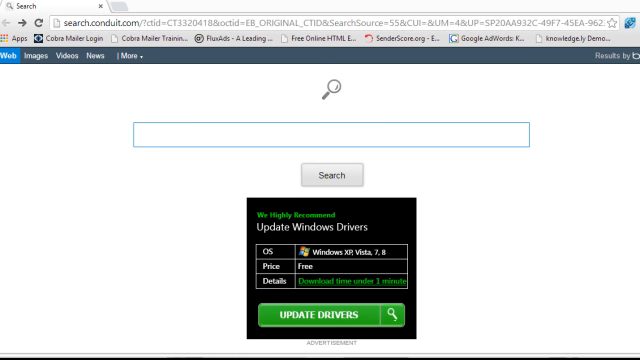
pyautogui.moveTo(352, 132)
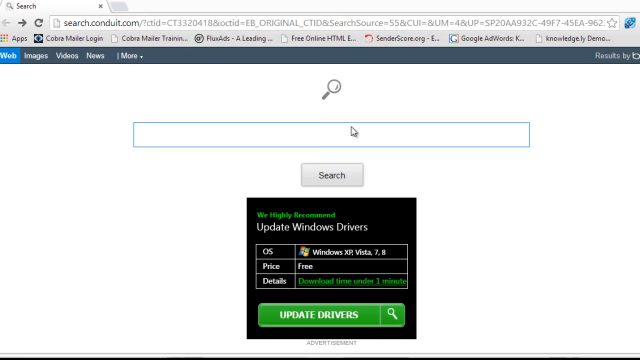
pyautogui.moveTo(476, 96)
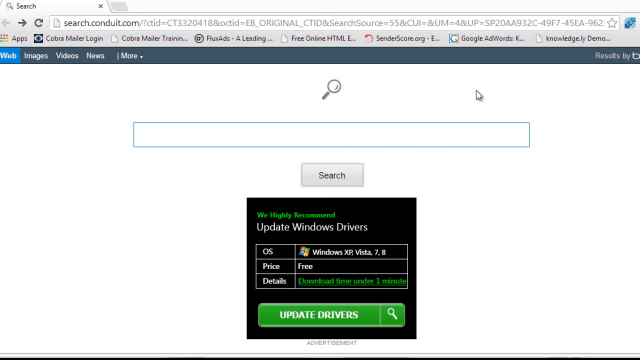
pyautogui.moveTo(436, 270)
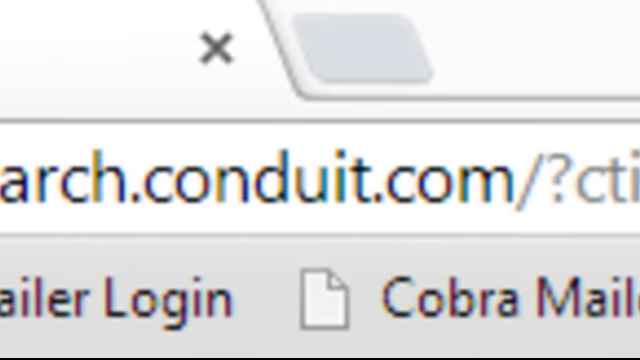
pyautogui.click(300, 178)
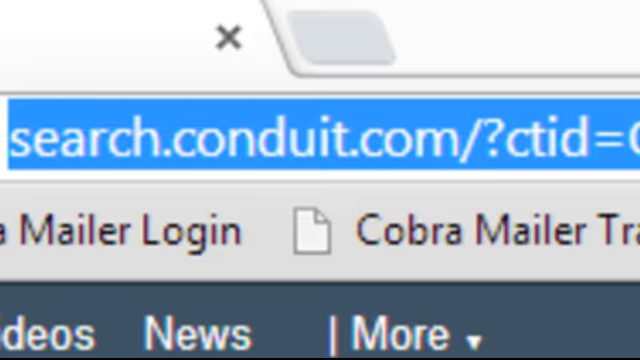
pyautogui.write('google.com')
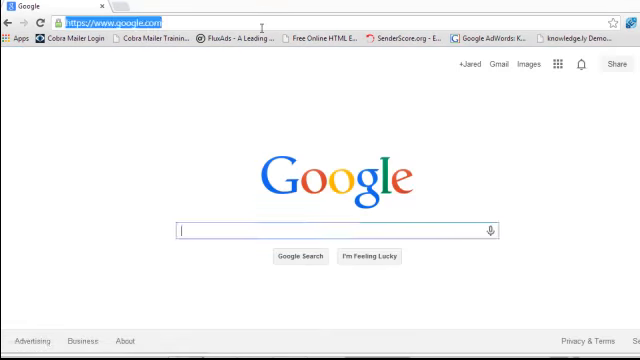
pyautogui.write('https://www.facebook.com')
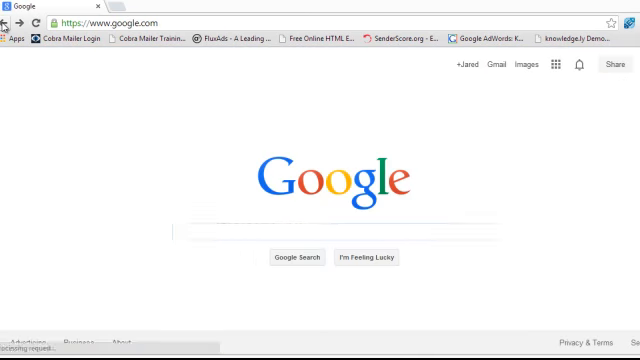
pyautogui.click(340, 232)
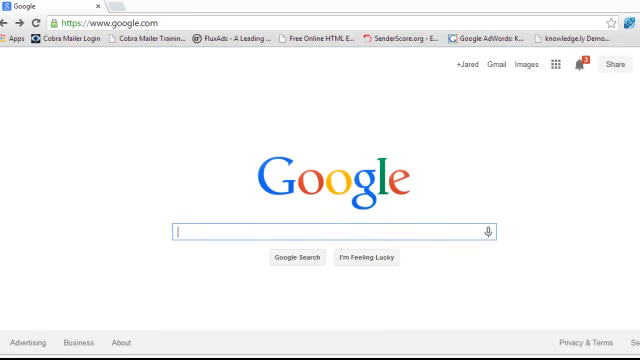
pyautogui.moveTo(16, 24)
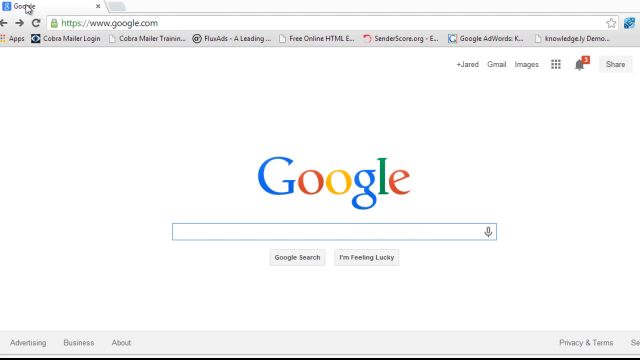
pyautogui.click(330, 232)
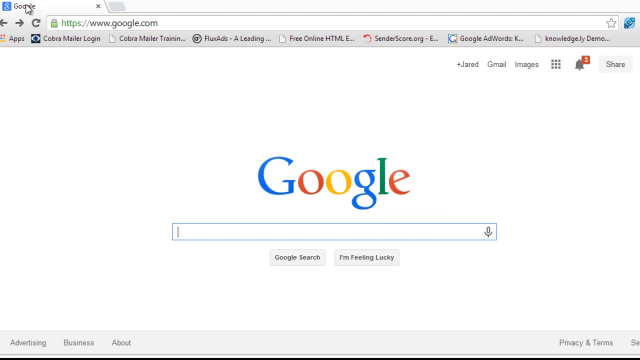
pyautogui.click(330, 230)
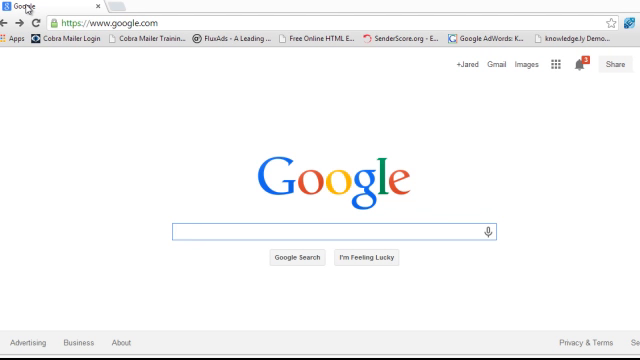